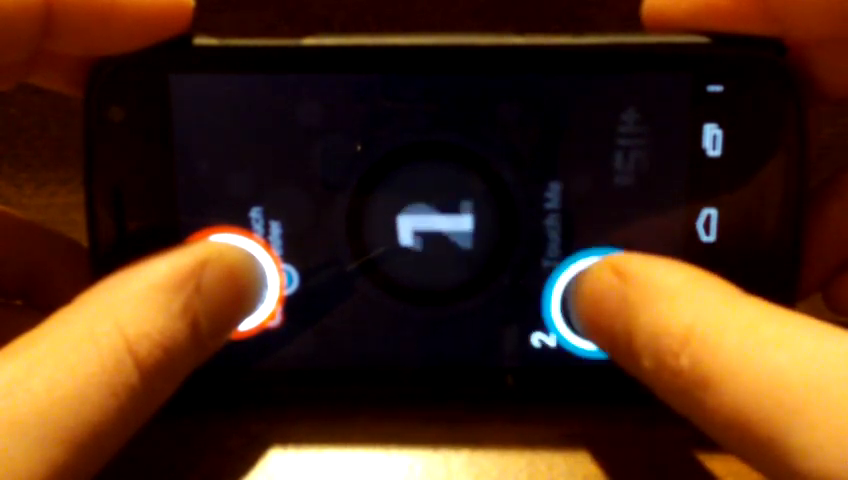
- Press two fingers on the test screen three times, watching the count drop from 2 to 1
left_click(575, 300)
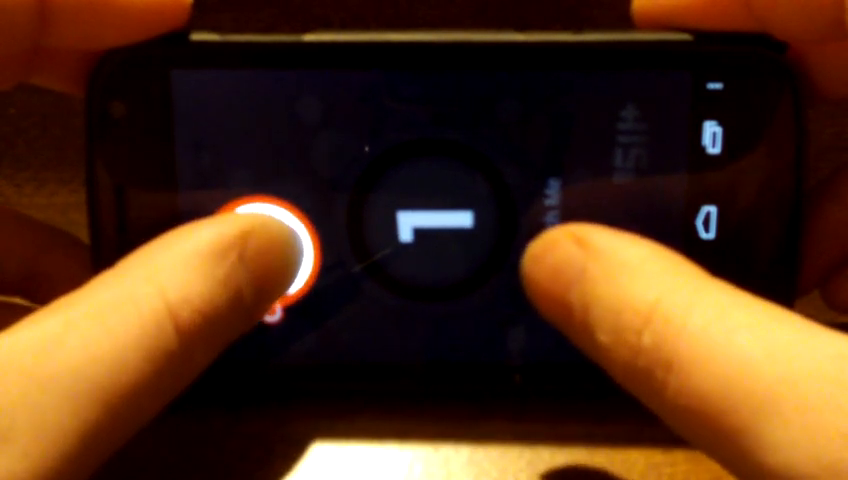
left_click(590, 235)
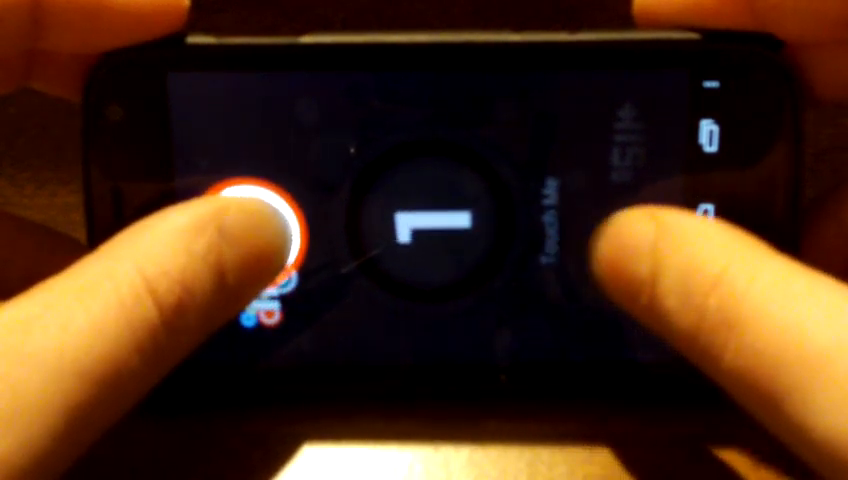
left_click(555, 285)
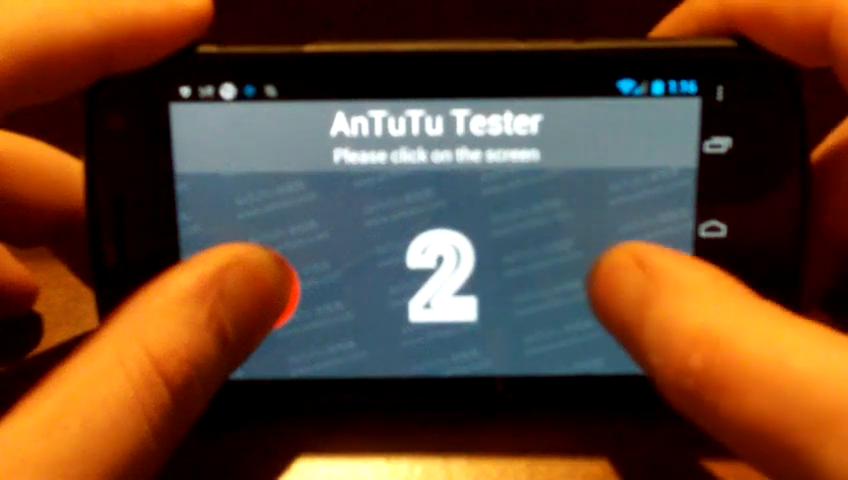
- Press two fingers in AnTuTu Tester's touch test, registering a touch count of 2
left_click(255, 295)
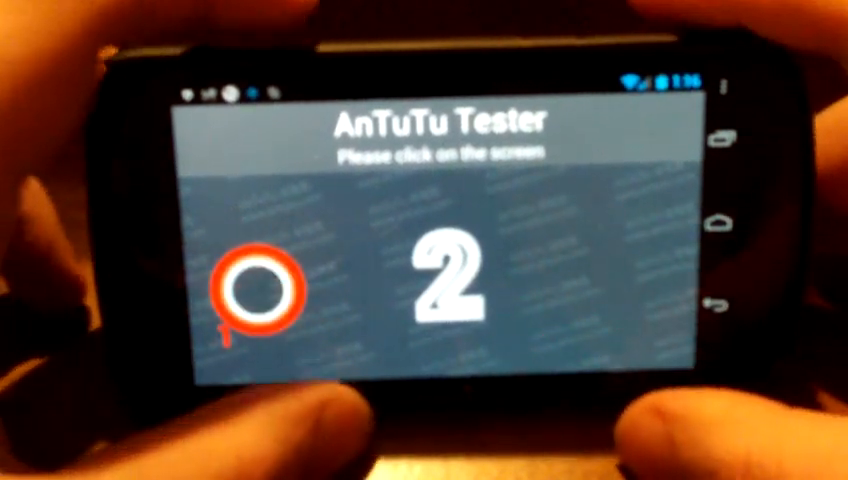
- Press two fingers on AnTuTu Tester again, getting a touch count of only 1
left_click(270, 290)
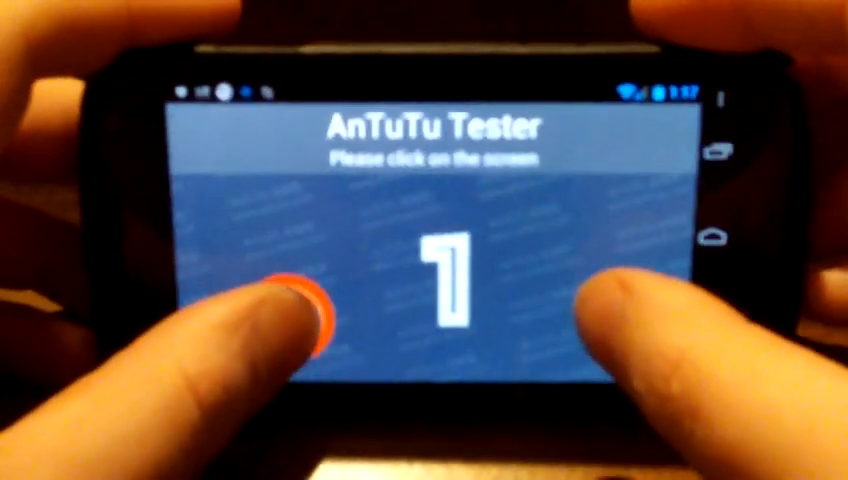